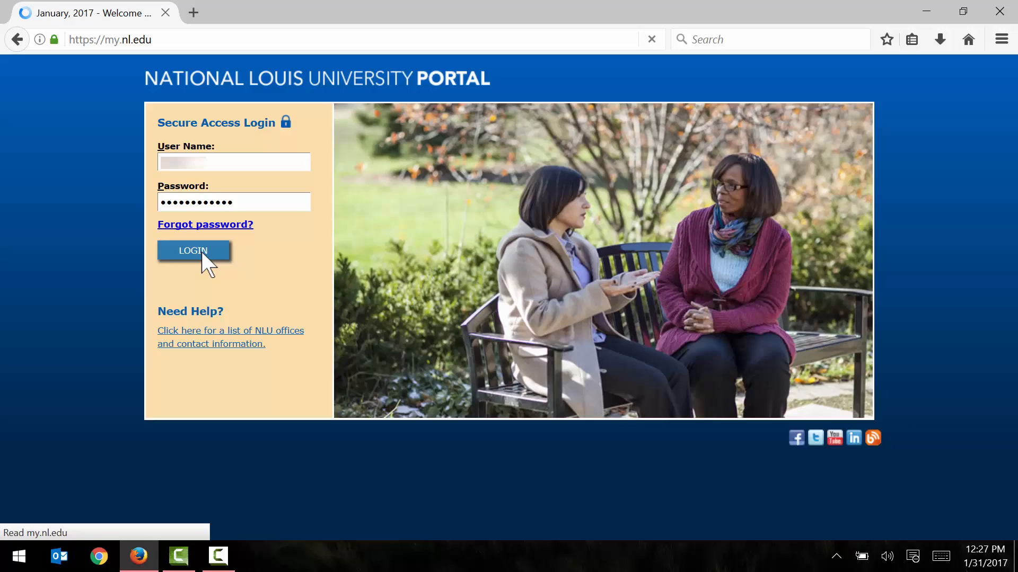
Step: Log in with the entered user name and password to reach the Welcome page
left_click(193, 251)
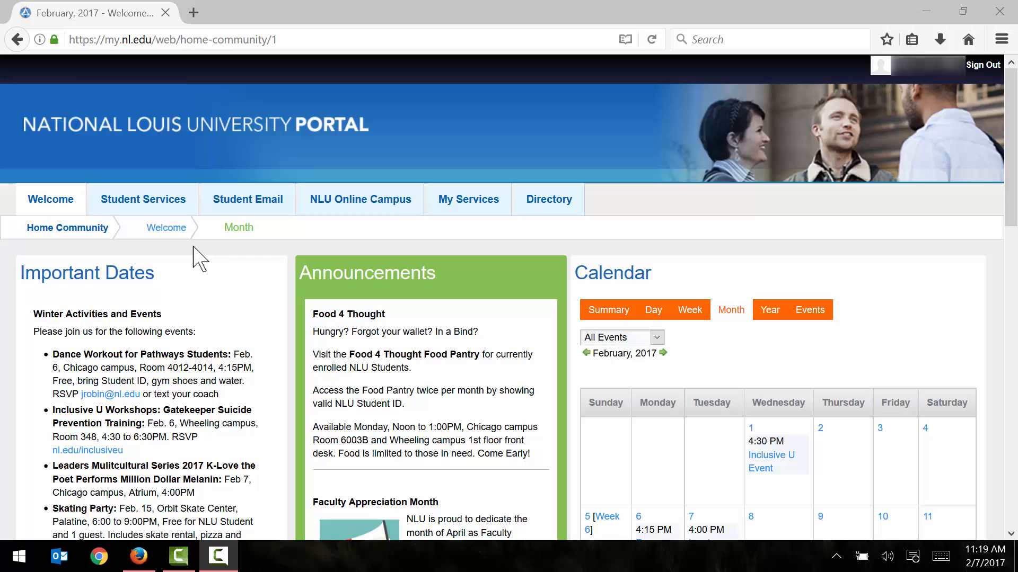
scroll("down", 3)
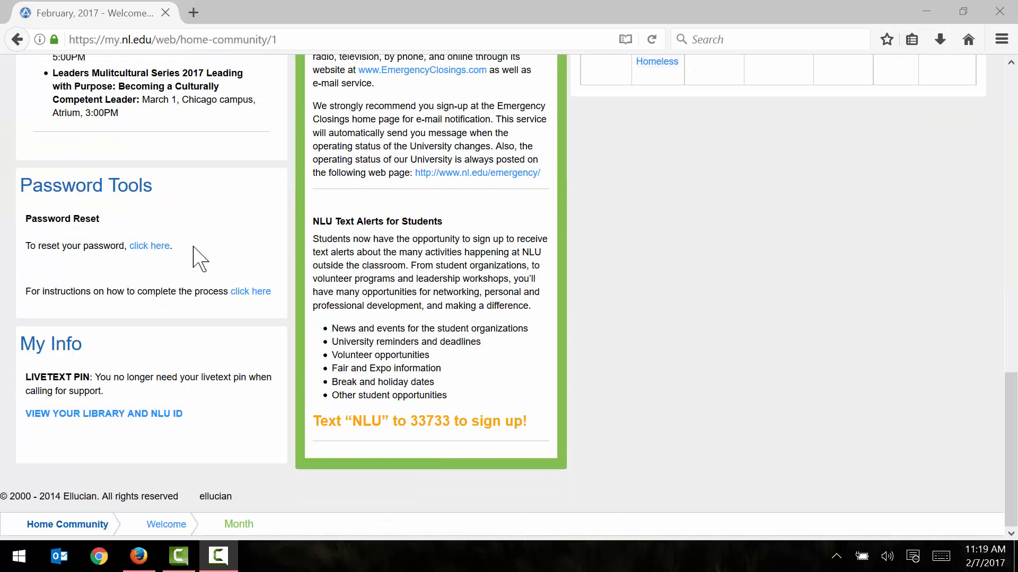
mouse_move(113, 399)
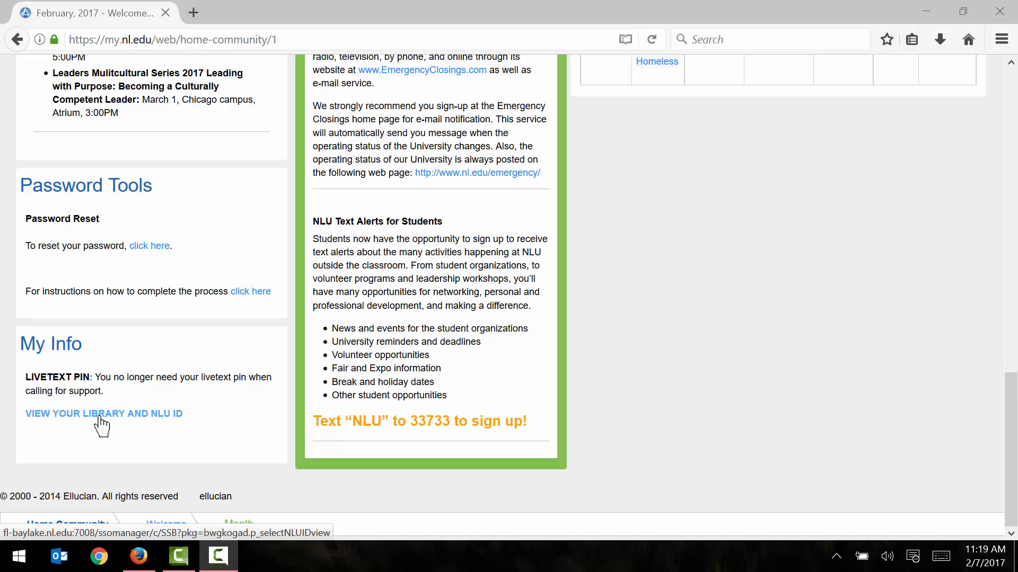
left_click(103, 413)
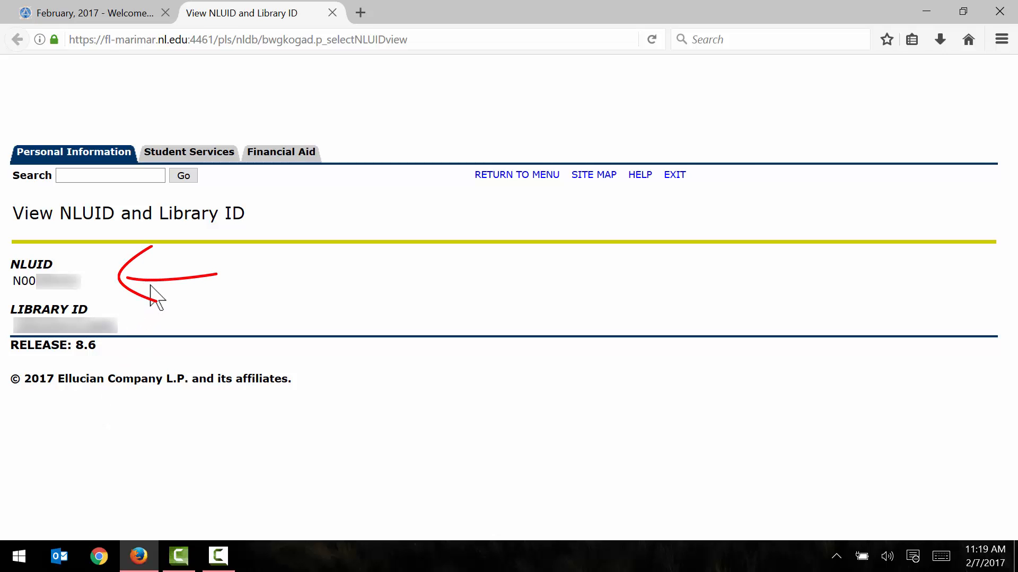
mouse_move(132, 298)
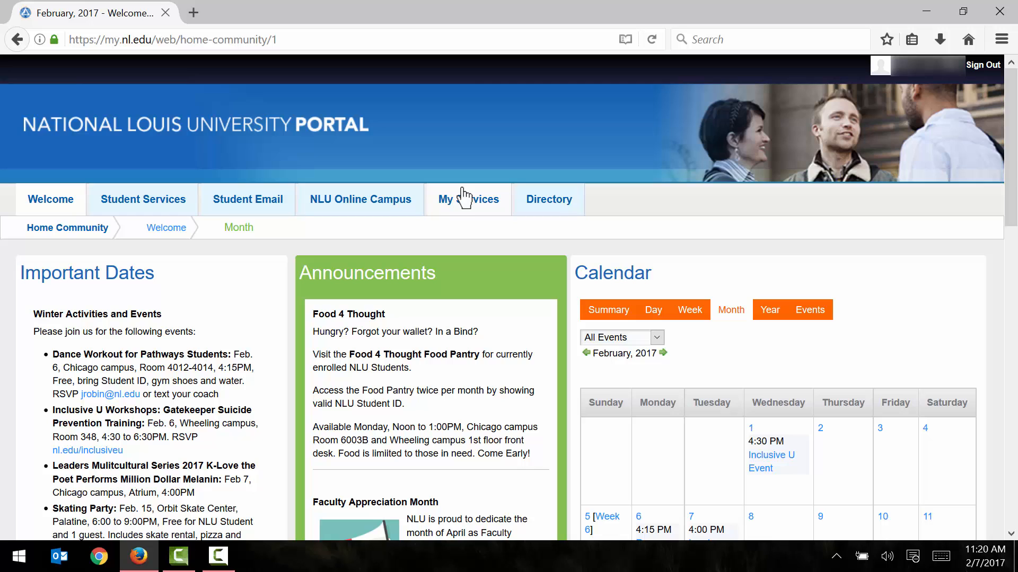
Step: Go from My Services to NLU Banner Self Service and show the Student Services menu
left_click(466, 199)
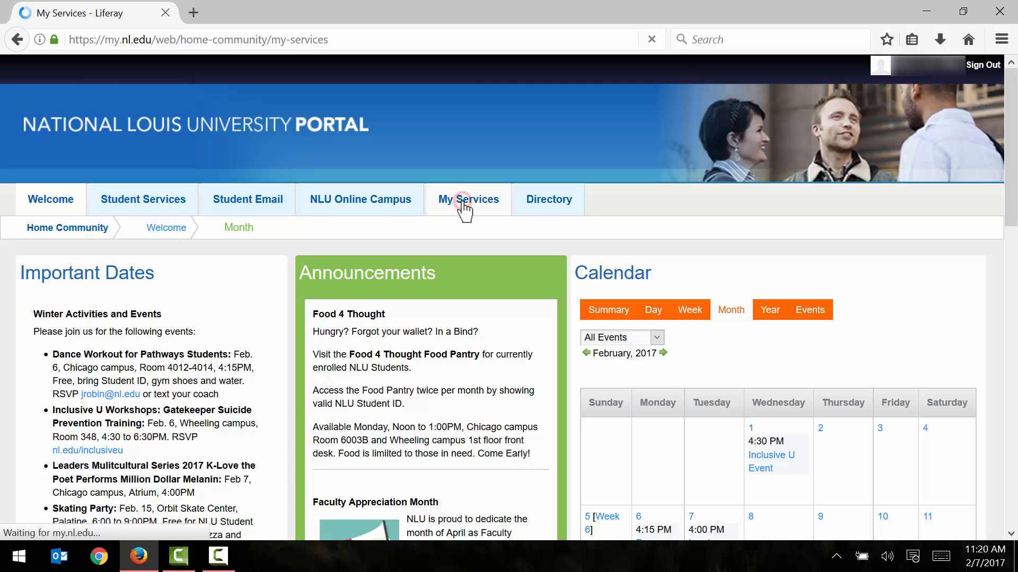
left_click(468, 200)
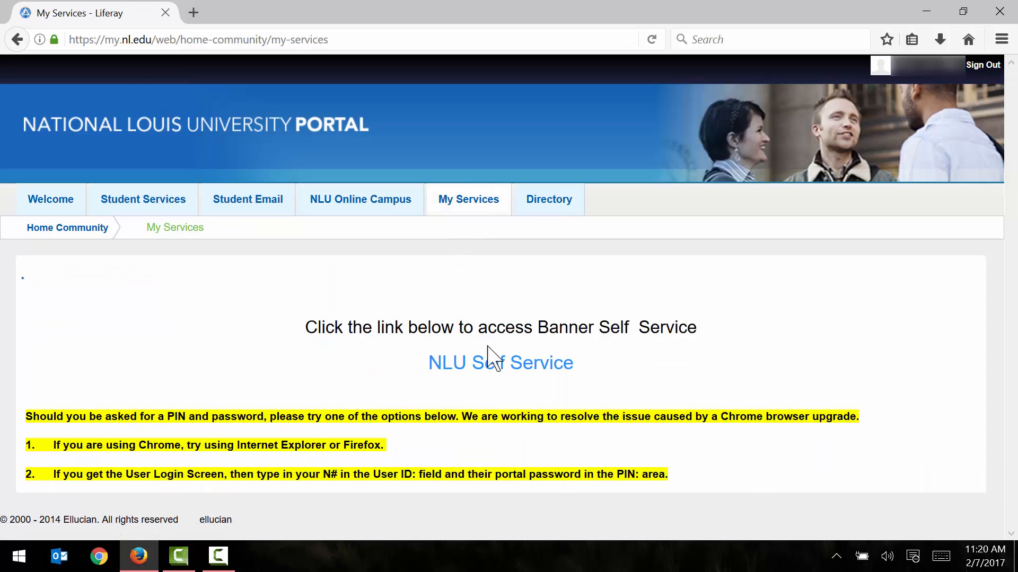
left_click(500, 362)
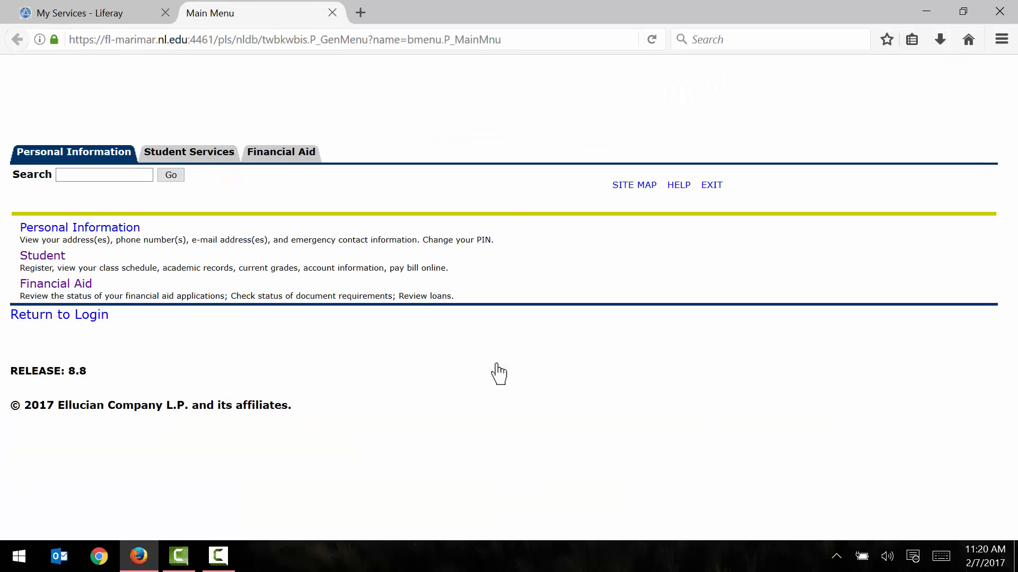
mouse_move(223, 197)
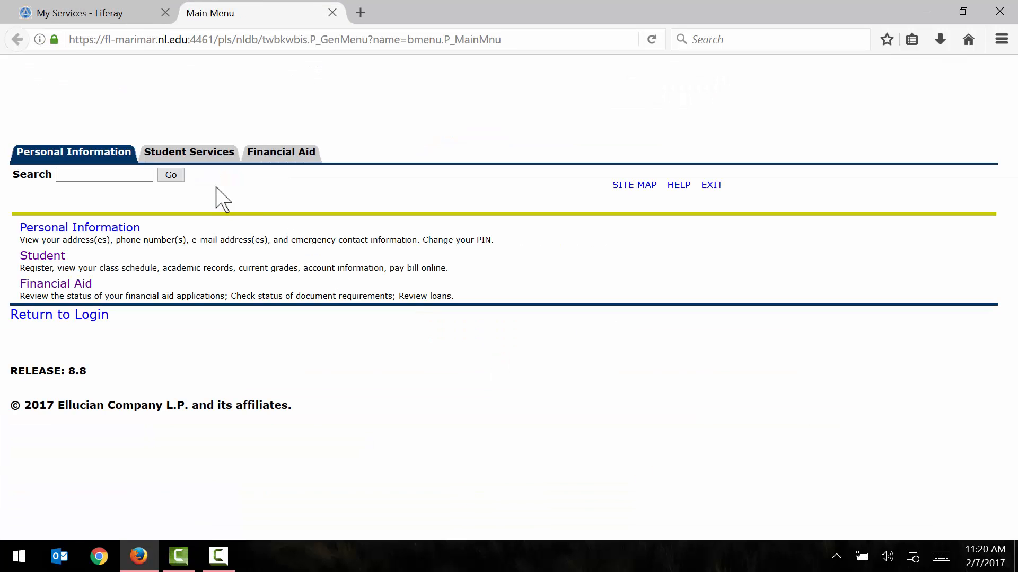
left_click(188, 151)
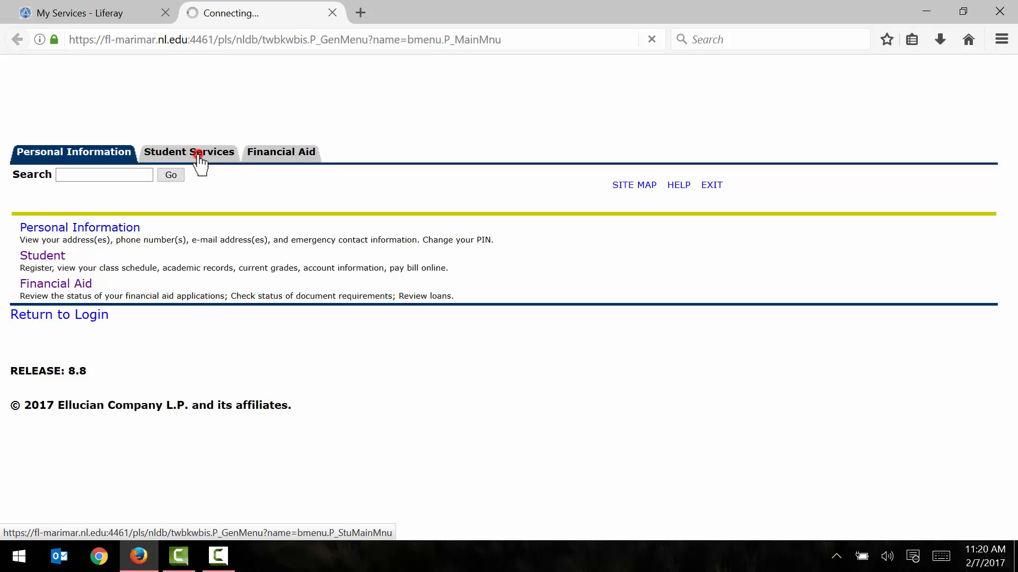
left_click(189, 152)
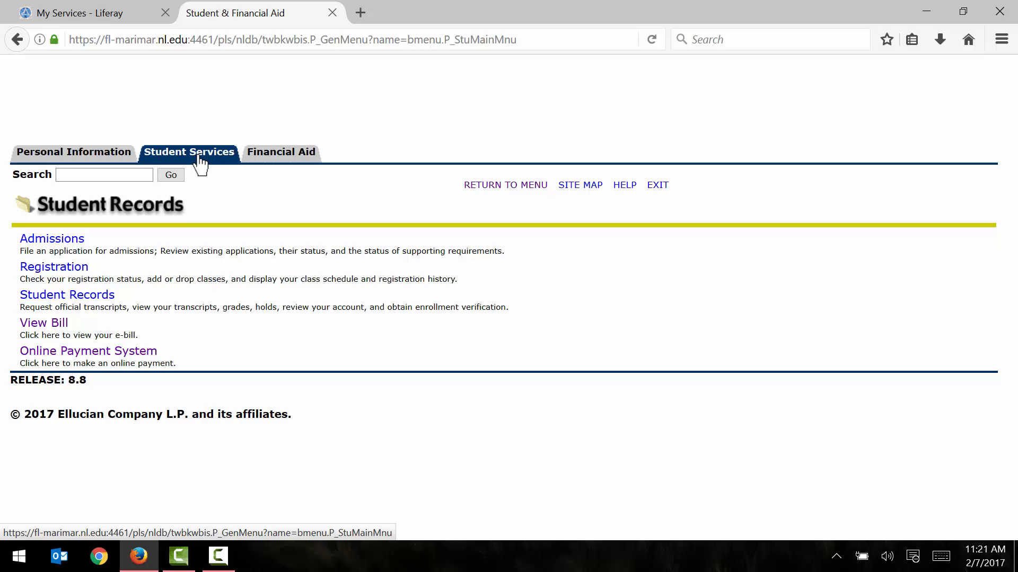
mouse_move(185, 227)
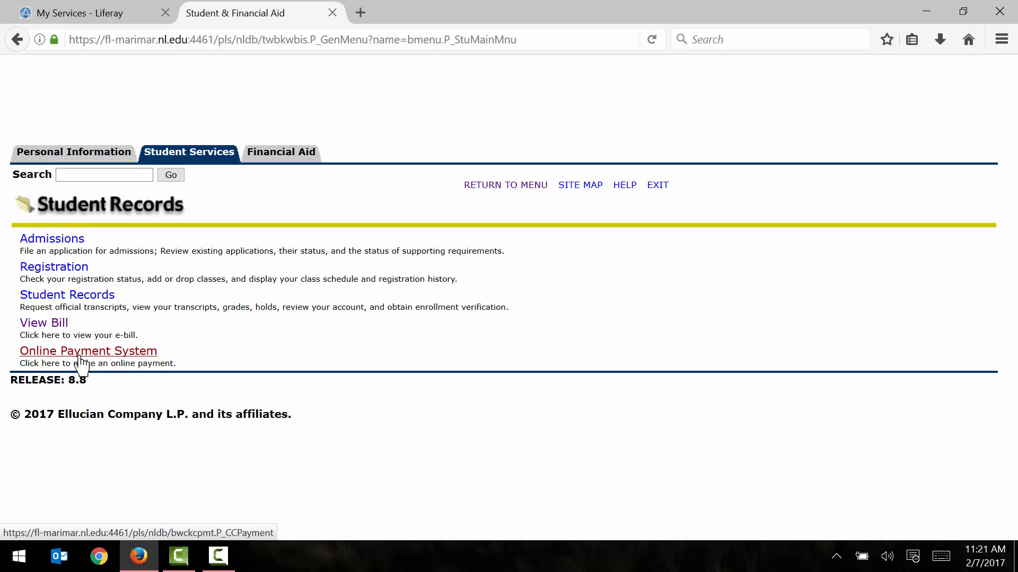
Step: Open the Online Payment System and submit Fall 2017 as the term
left_click(88, 350)
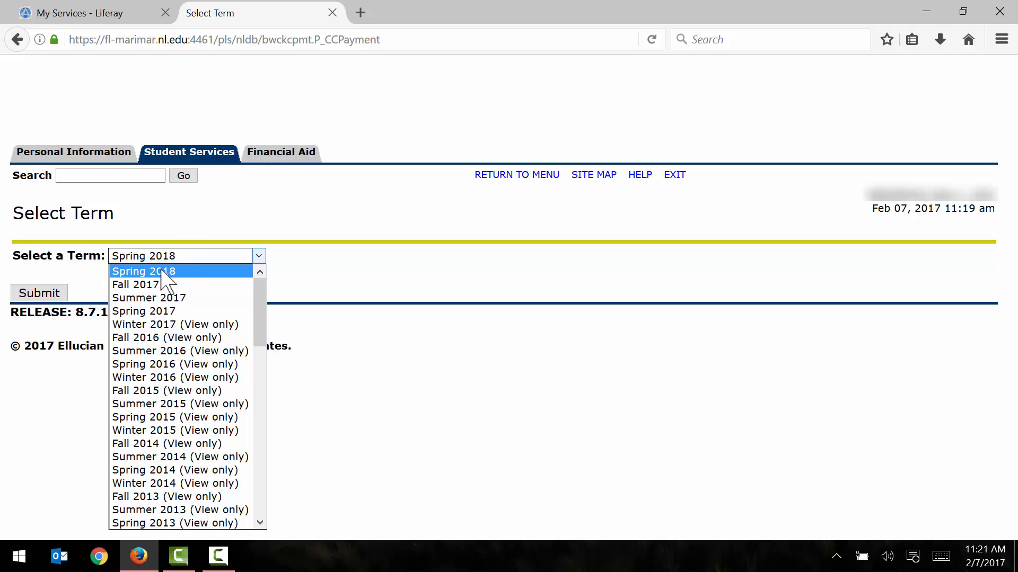
mouse_move(136, 284)
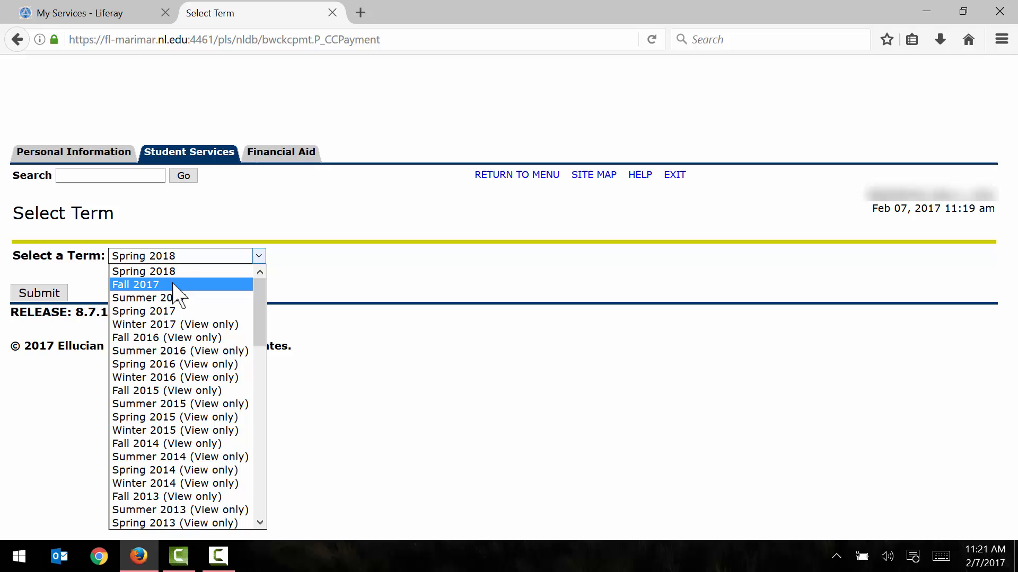
left_click(135, 284)
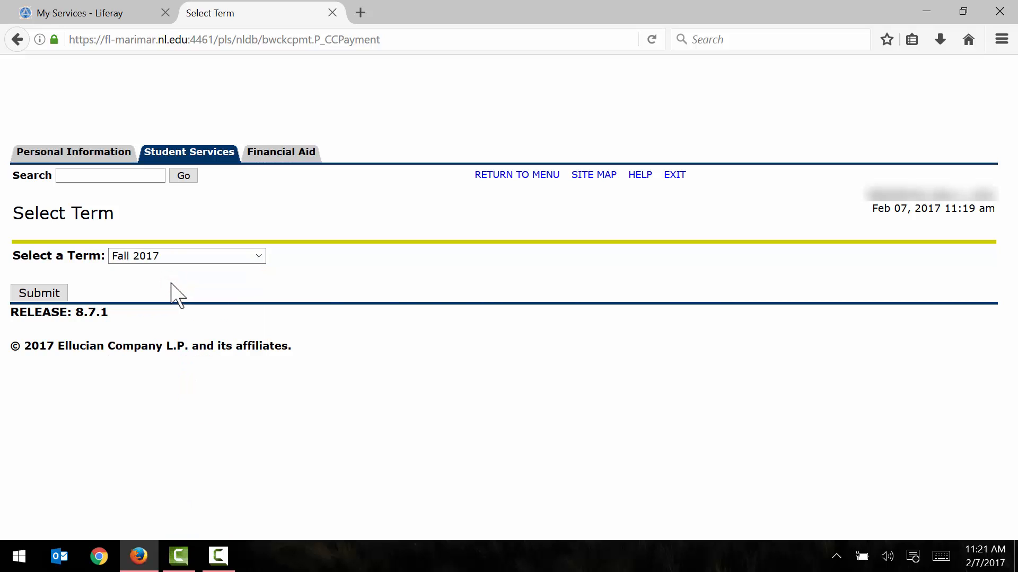
left_click(38, 292)
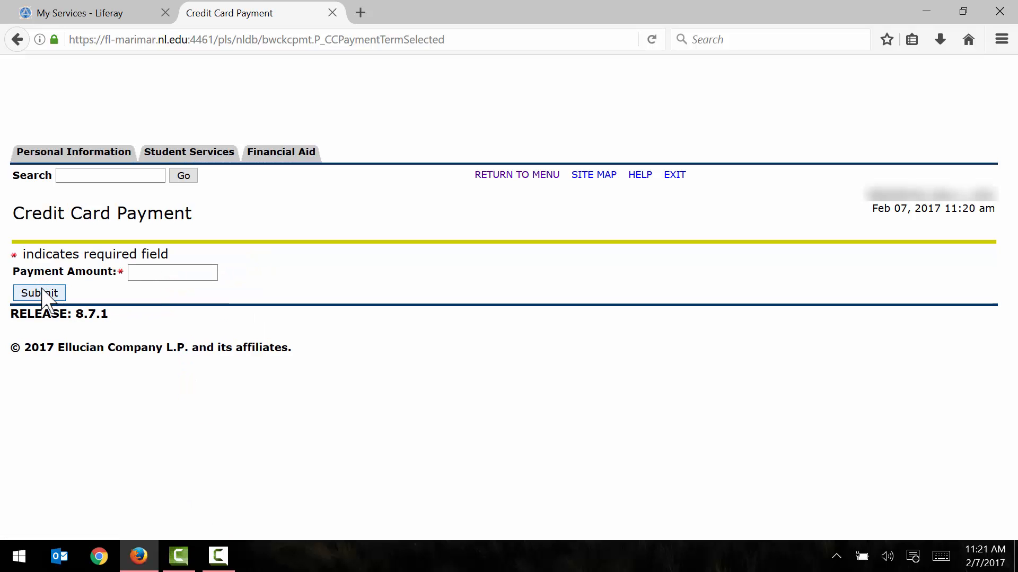
mouse_move(141, 301)
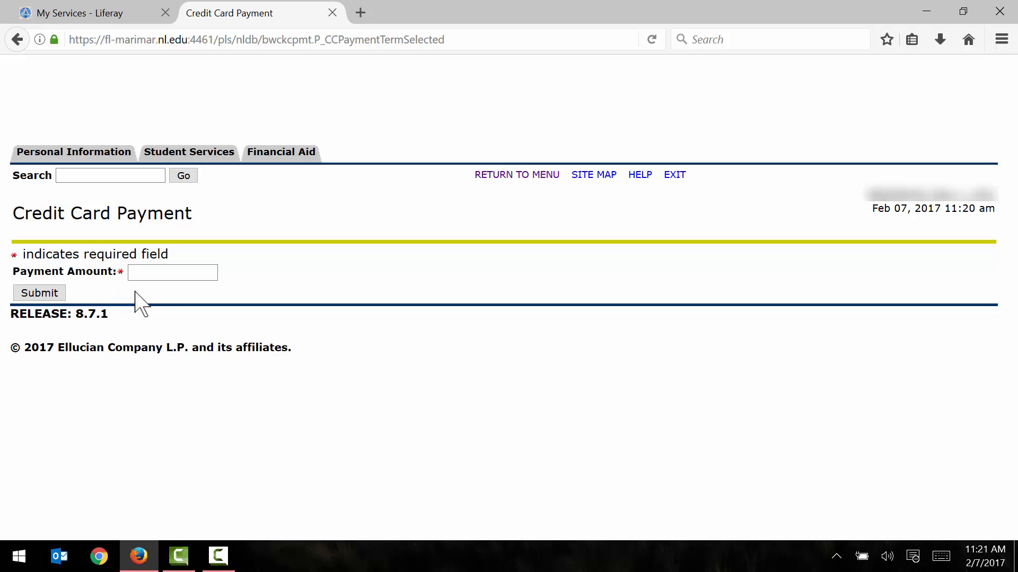
Step: Enter and submit a payment amount of 50
type("5")
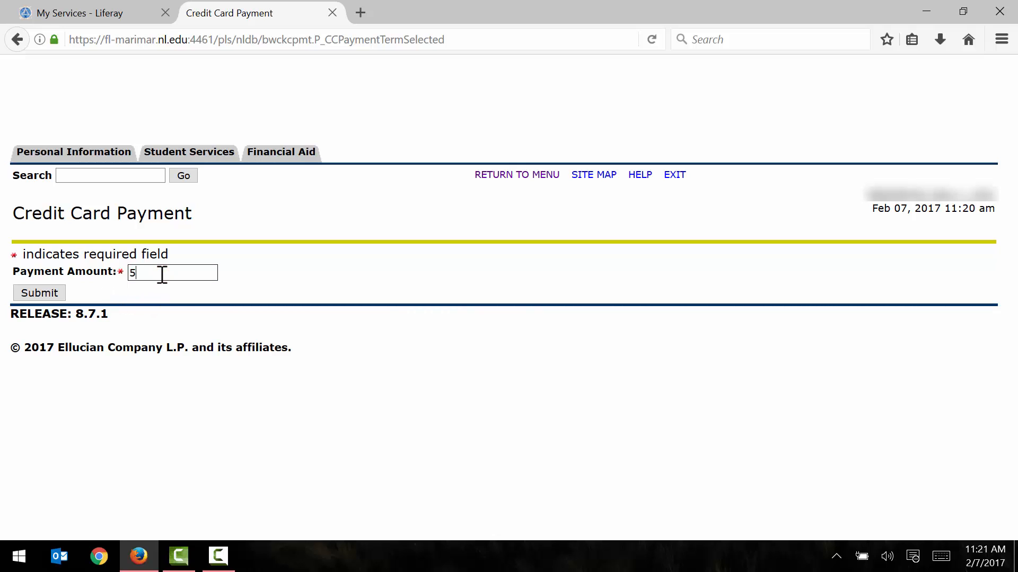
type("0")
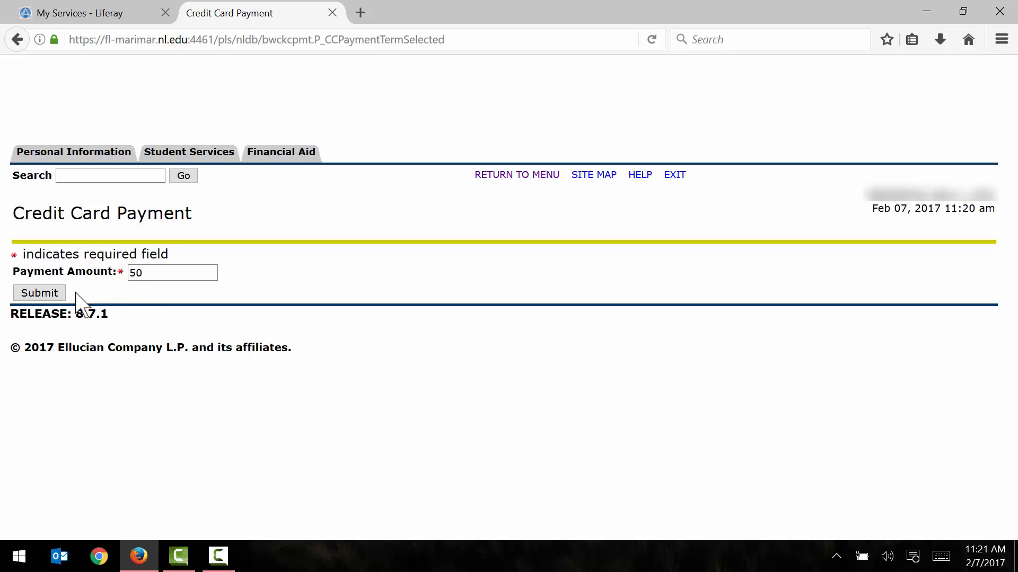
left_click(38, 293)
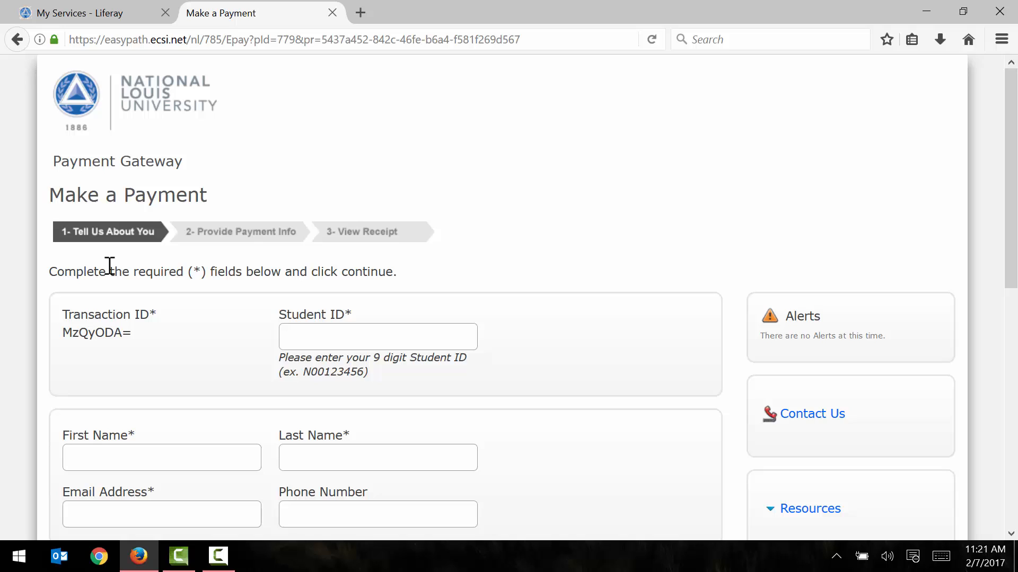
mouse_move(104, 260)
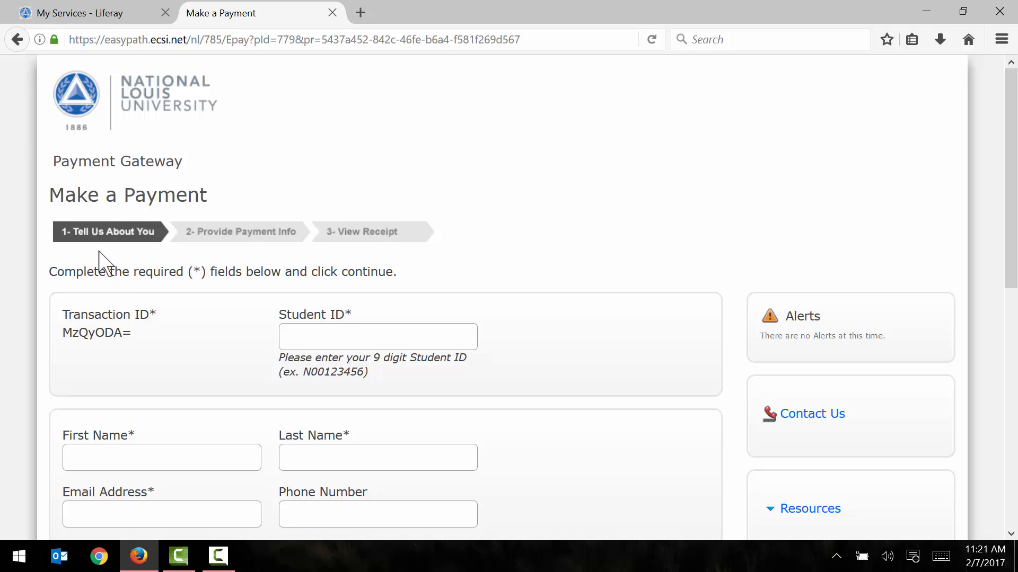
mouse_move(333, 256)
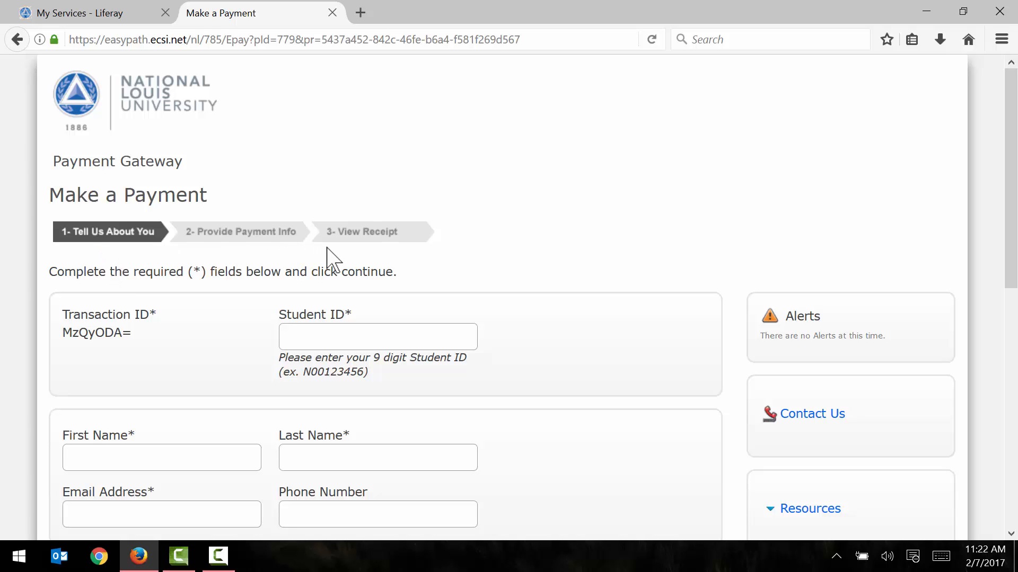
mouse_move(329, 258)
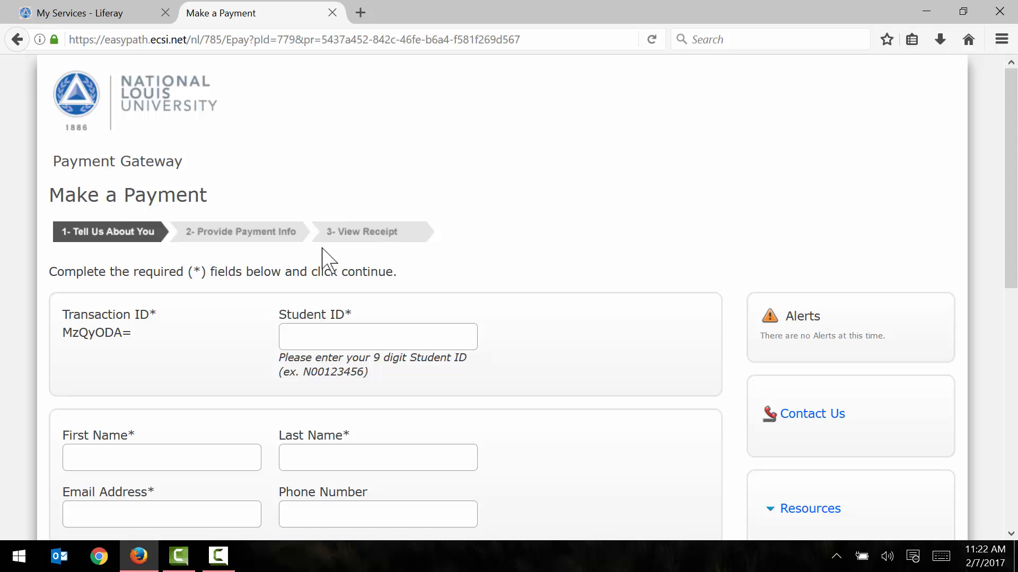
Step: Complete the zip code as 60016 and submit the Tell Us About You step
scroll("down", 3)
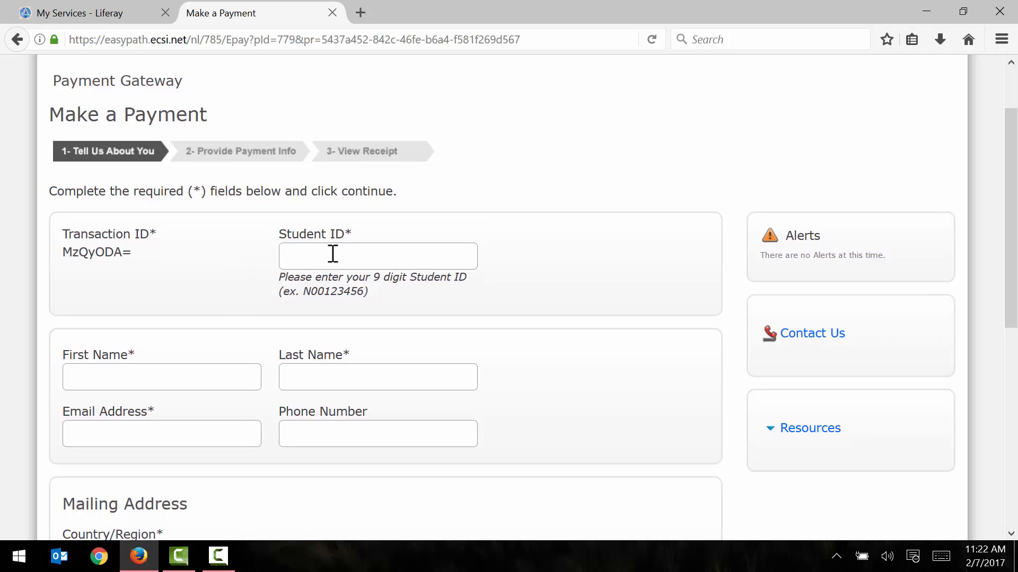
scroll("down", 3)
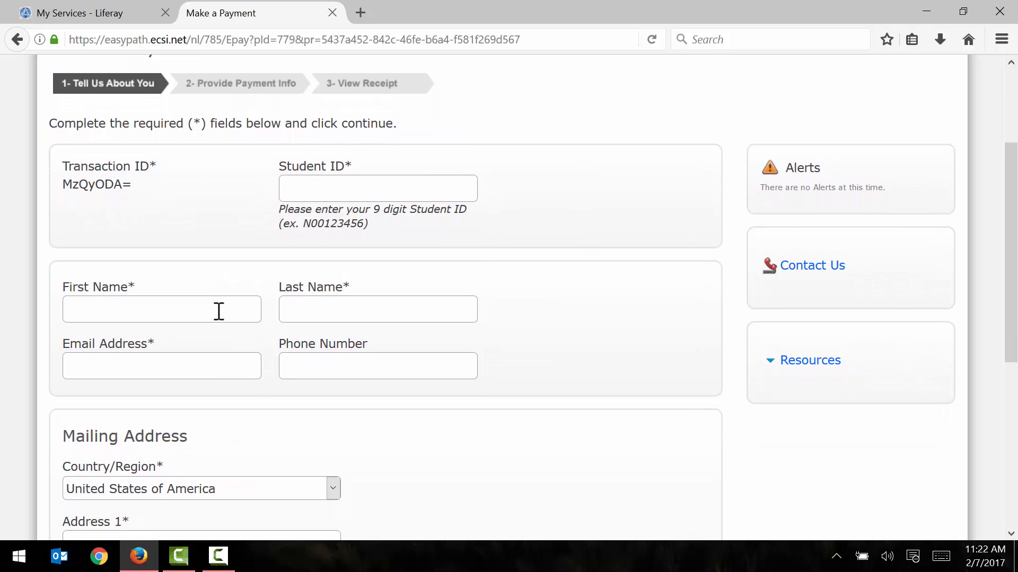
scroll("down", 3)
type("6")
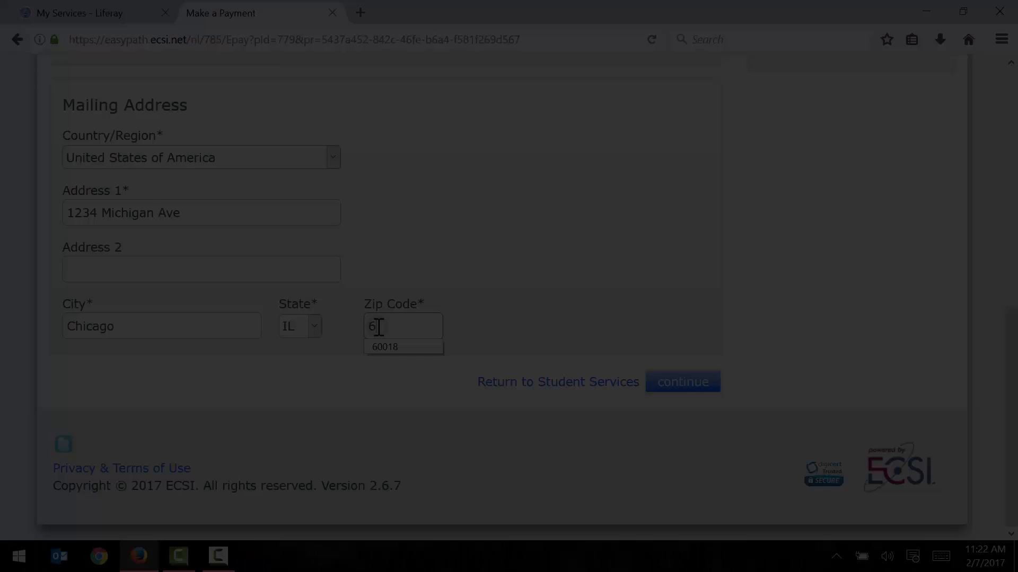
type("0016")
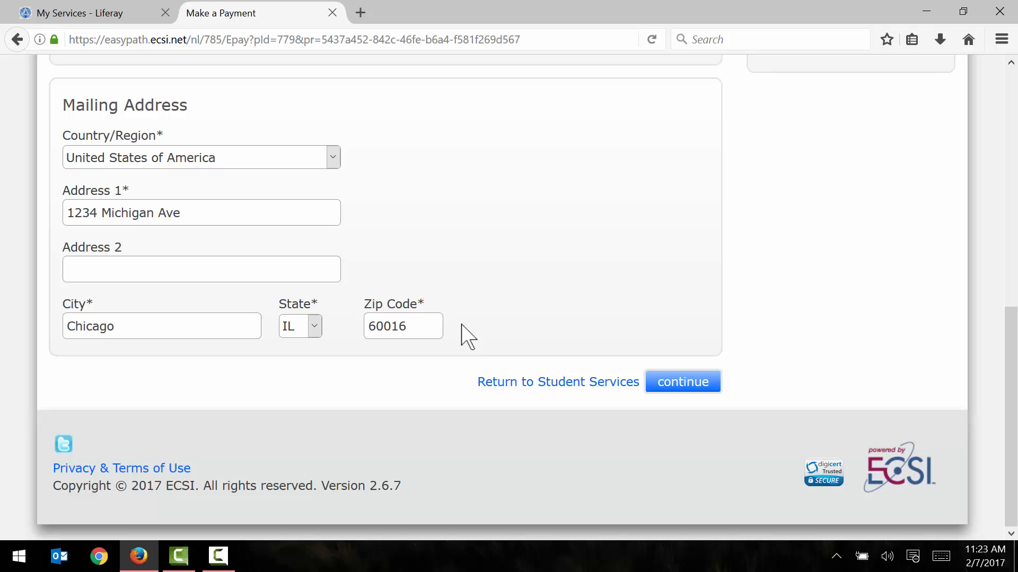
mouse_move(532, 306)
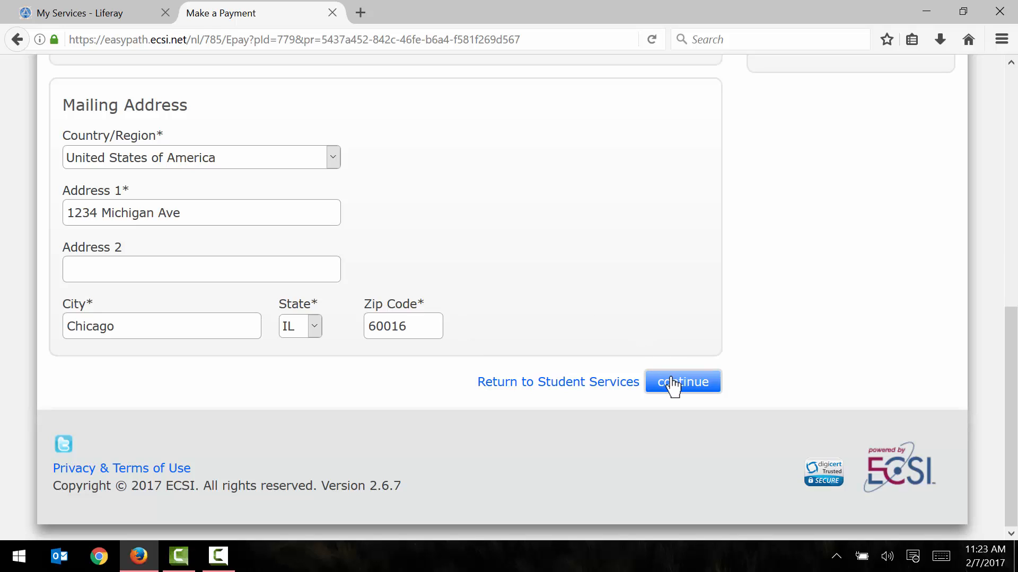
left_click(682, 382)
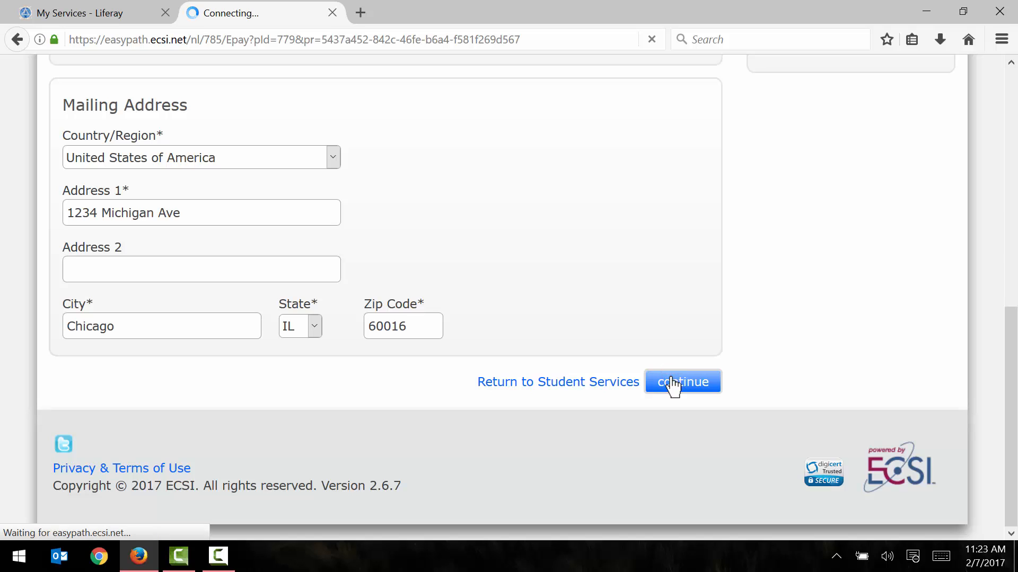
Step: Choose Credit Card as the payment method and scroll to the $50.00 Payment Amount
left_click(681, 382)
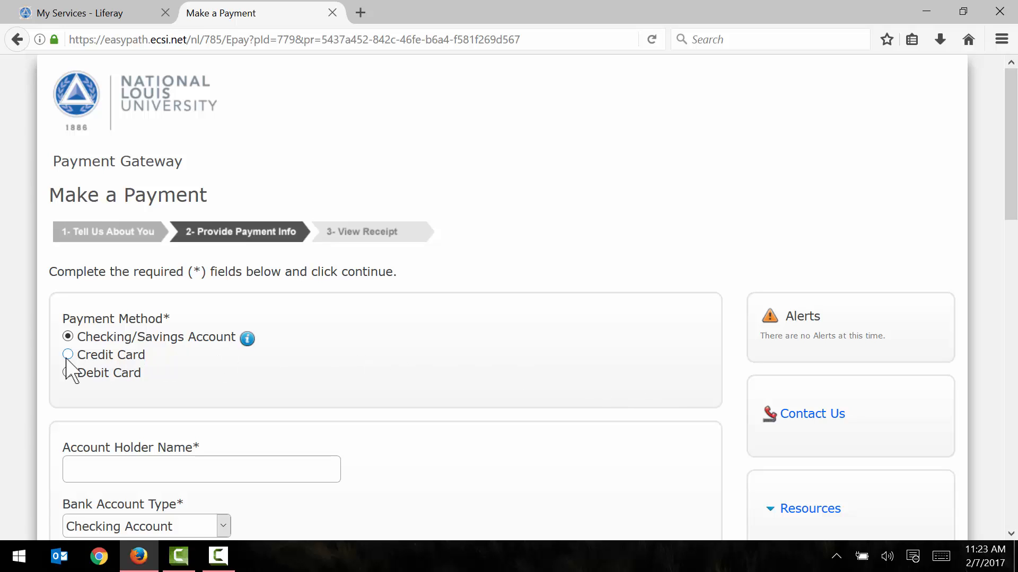
left_click(67, 355)
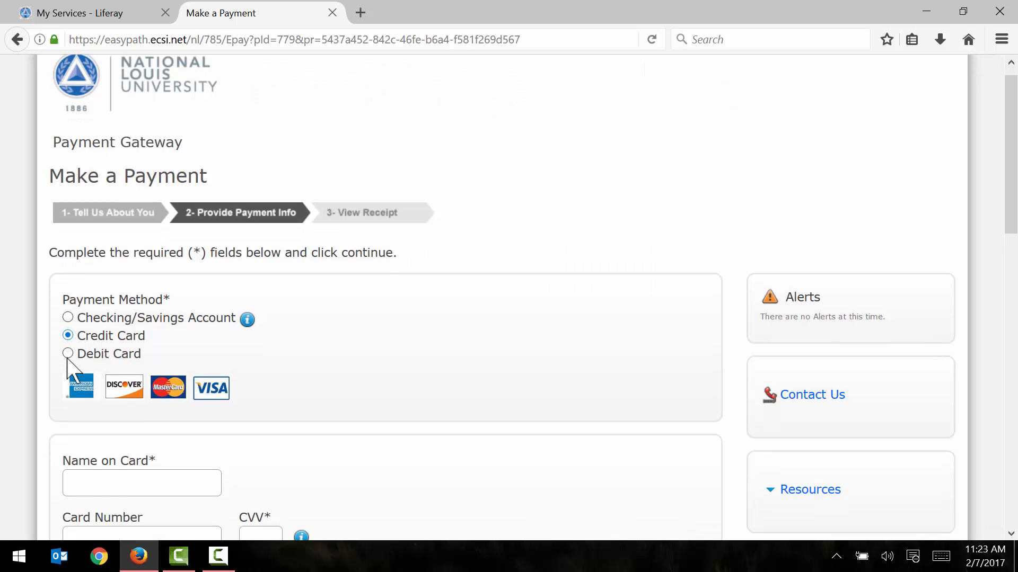
scroll("down", 3)
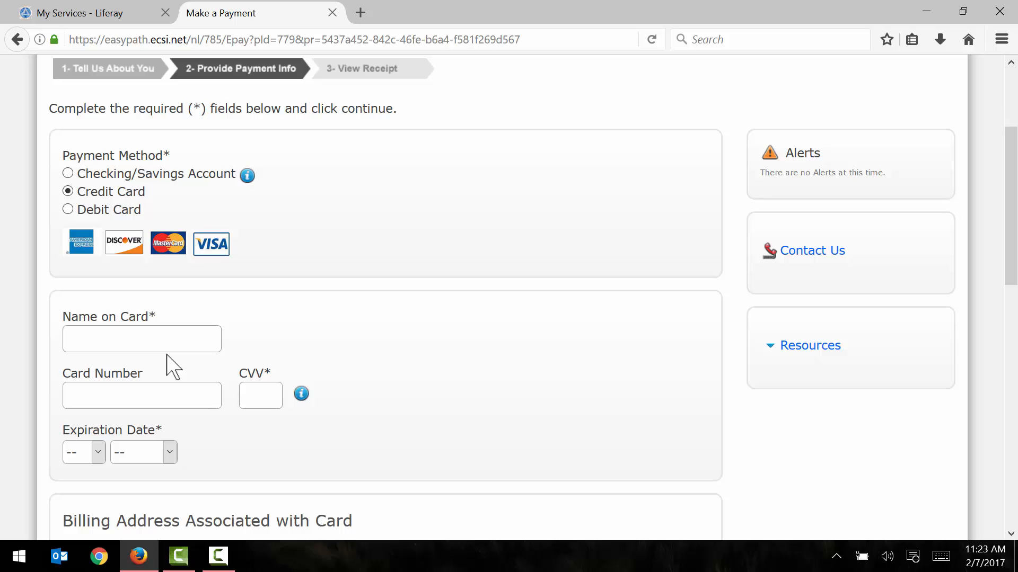
mouse_move(345, 325)
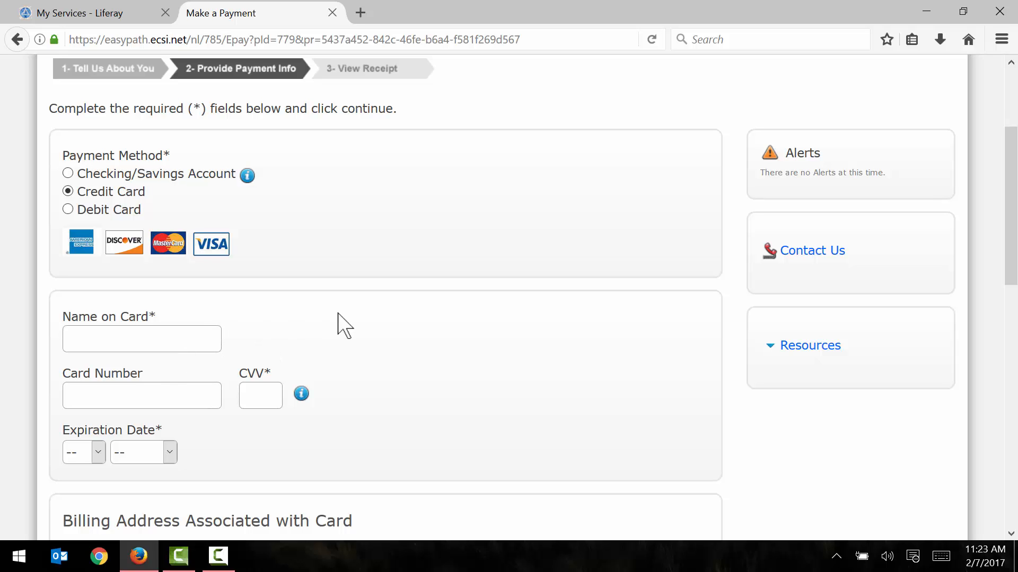
scroll("down", 3)
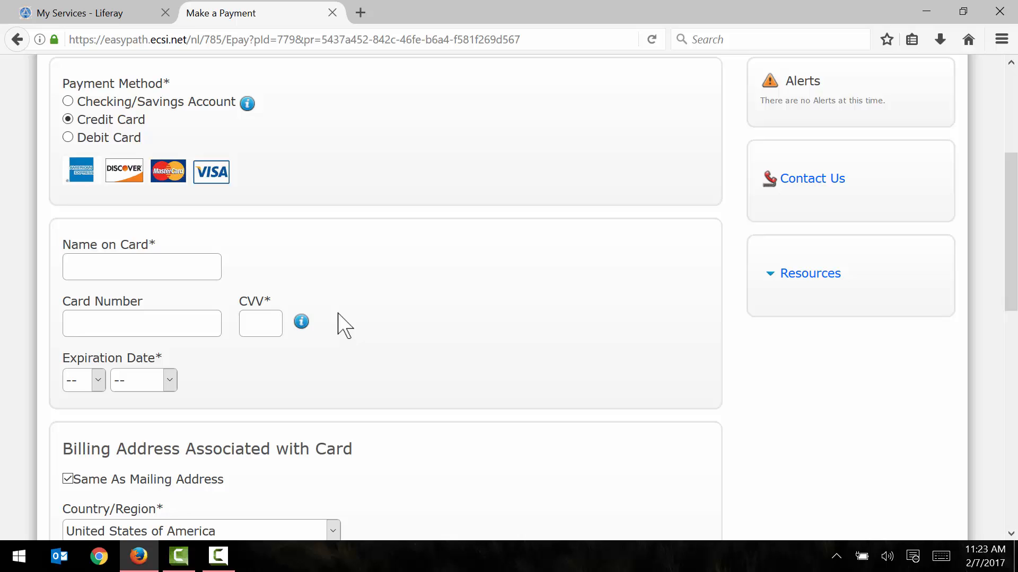
scroll("down", 3)
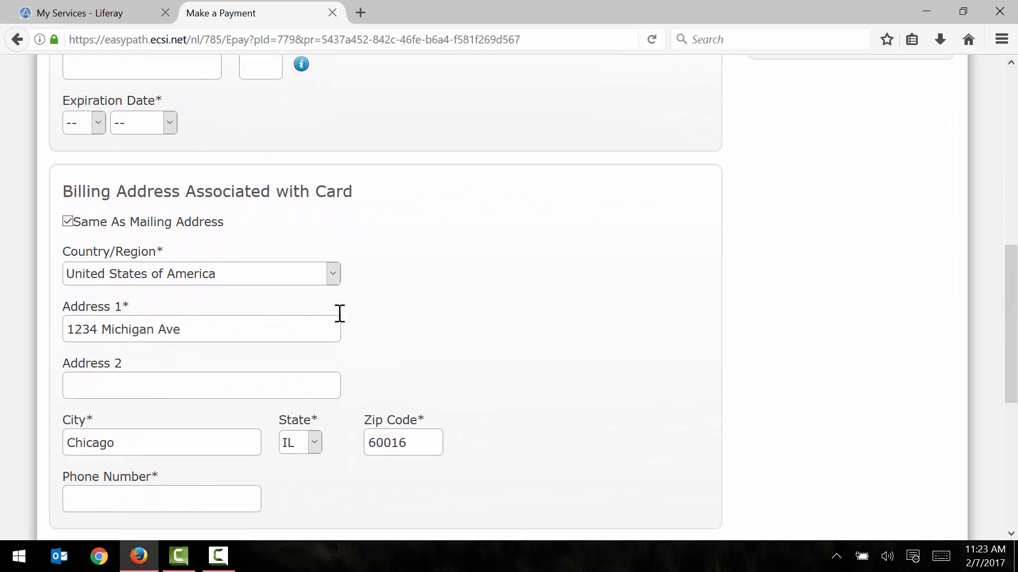
scroll("down", 3)
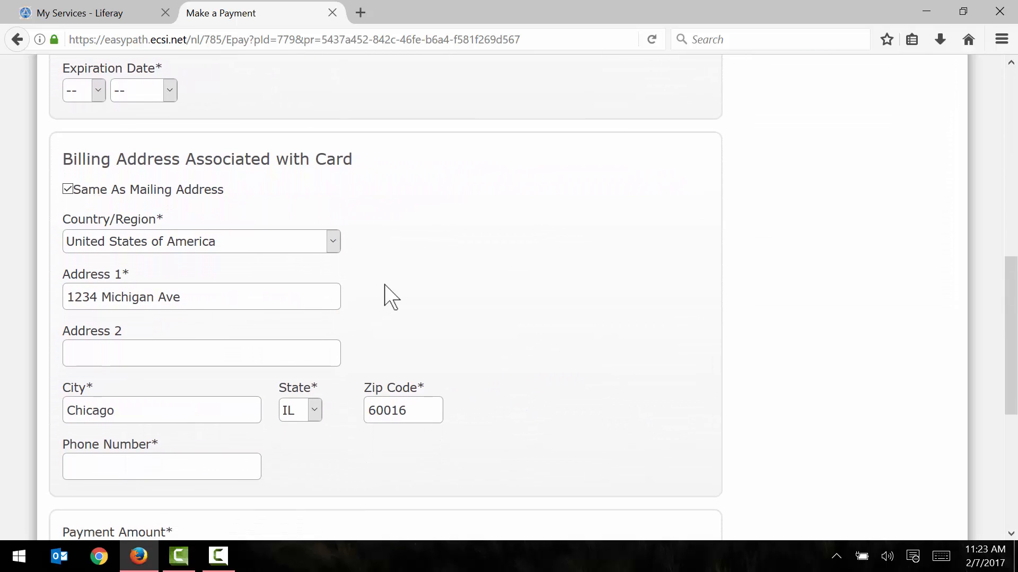
scroll("down", 3)
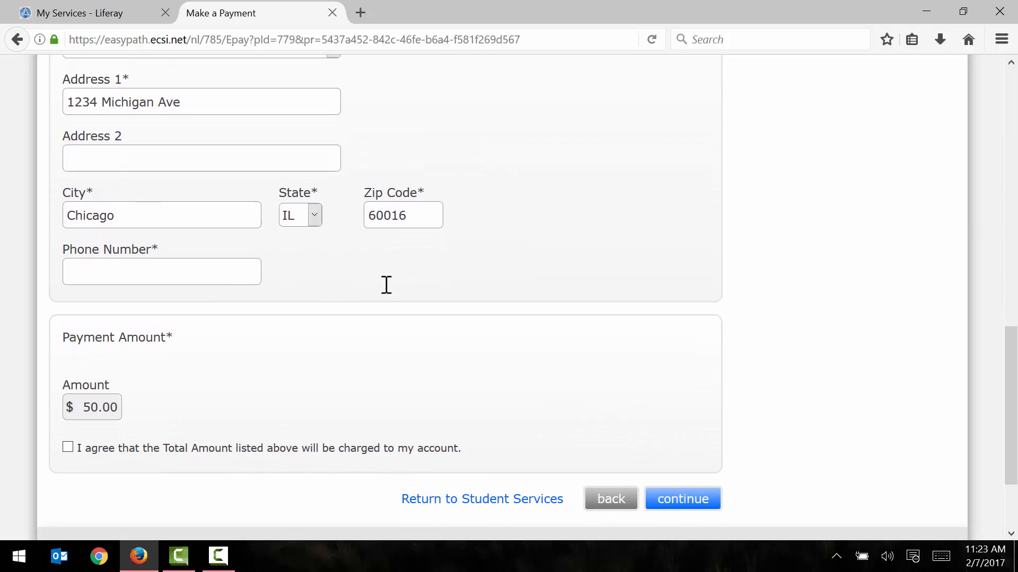
scroll("down", 3)
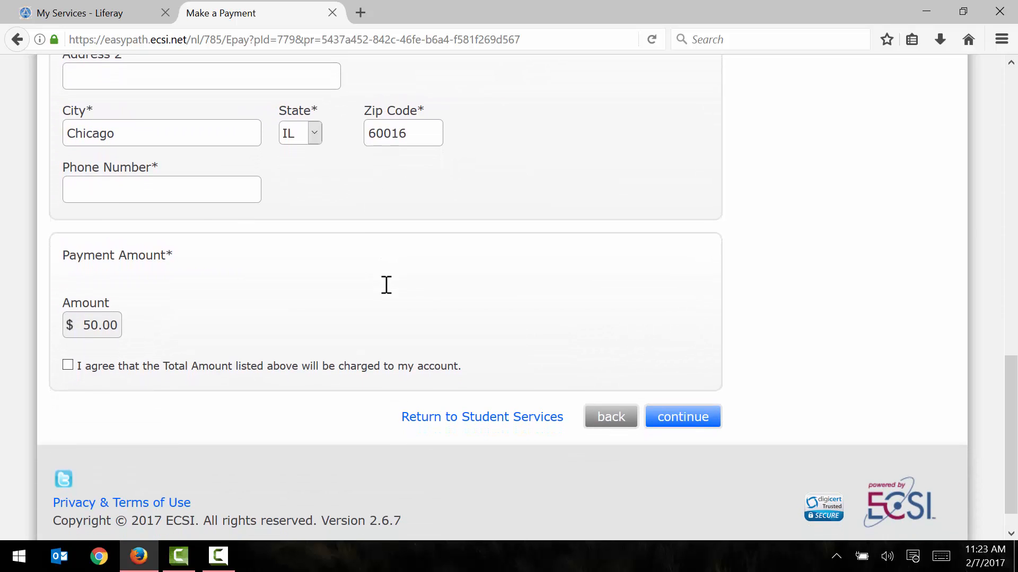
mouse_move(96, 343)
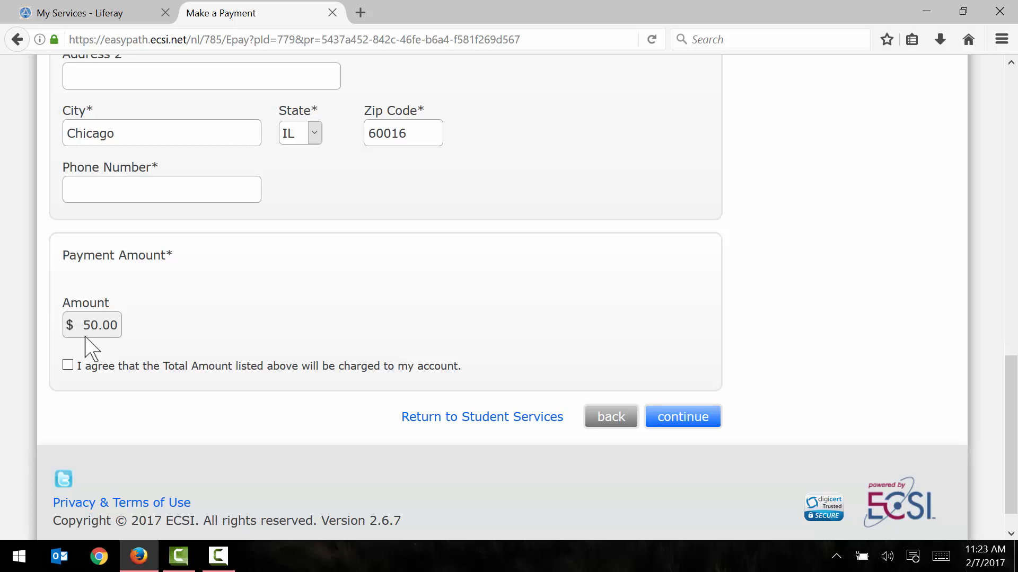
mouse_move(97, 347)
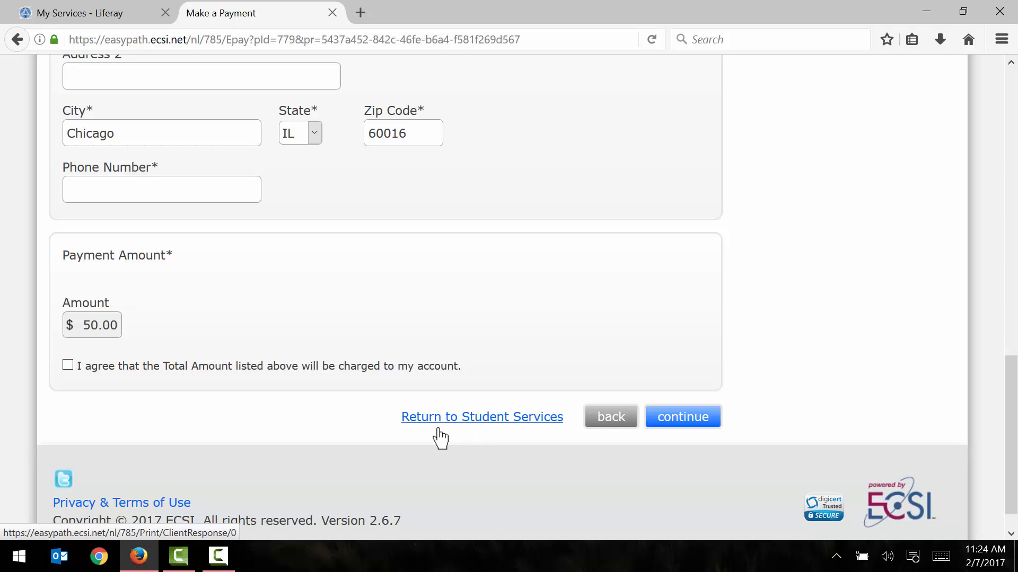
mouse_move(156, 356)
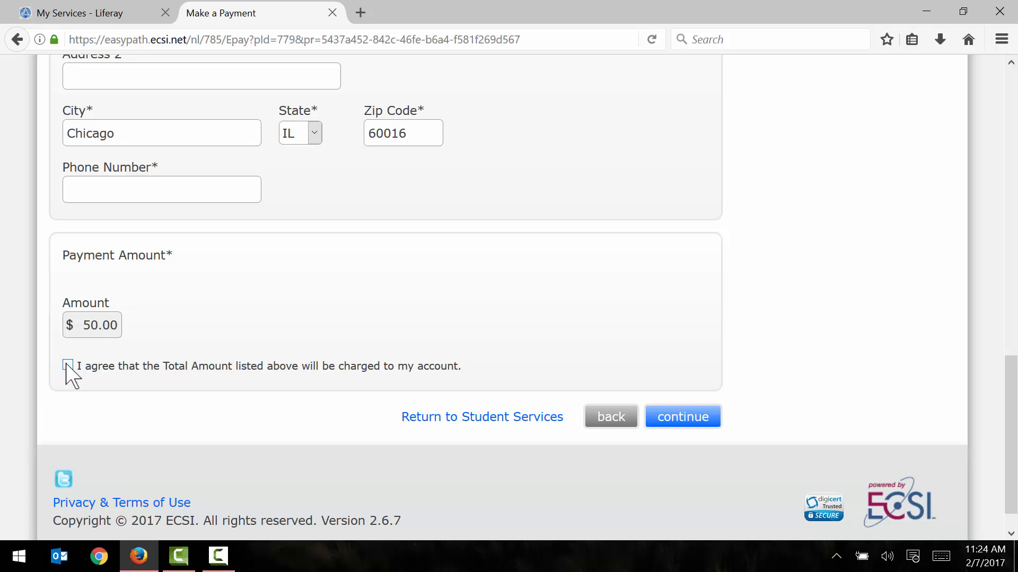
Step: Tick 'I agree that the Total Amount…' and continue to the review pop-up
left_click(68, 365)
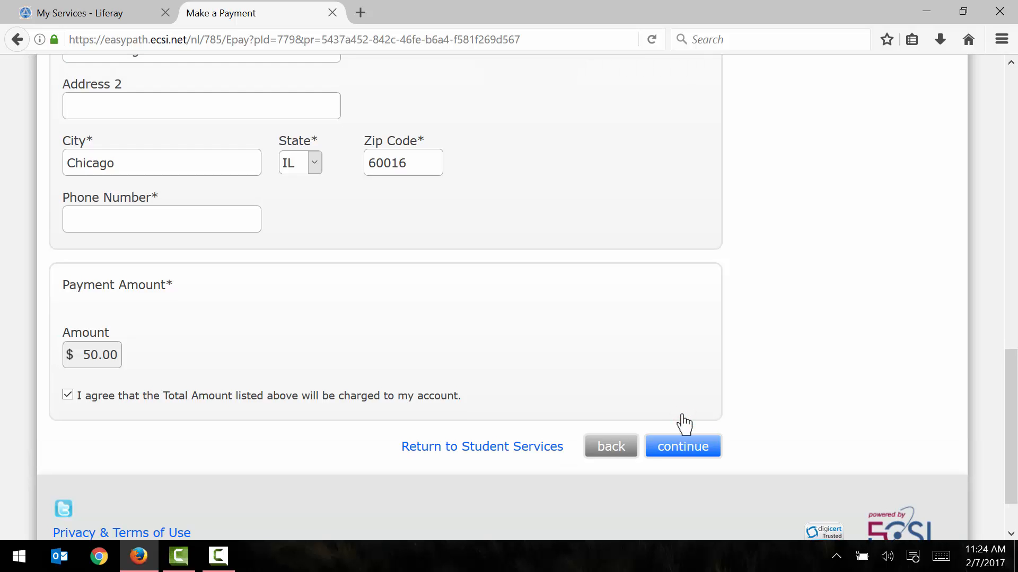
left_click(682, 446)
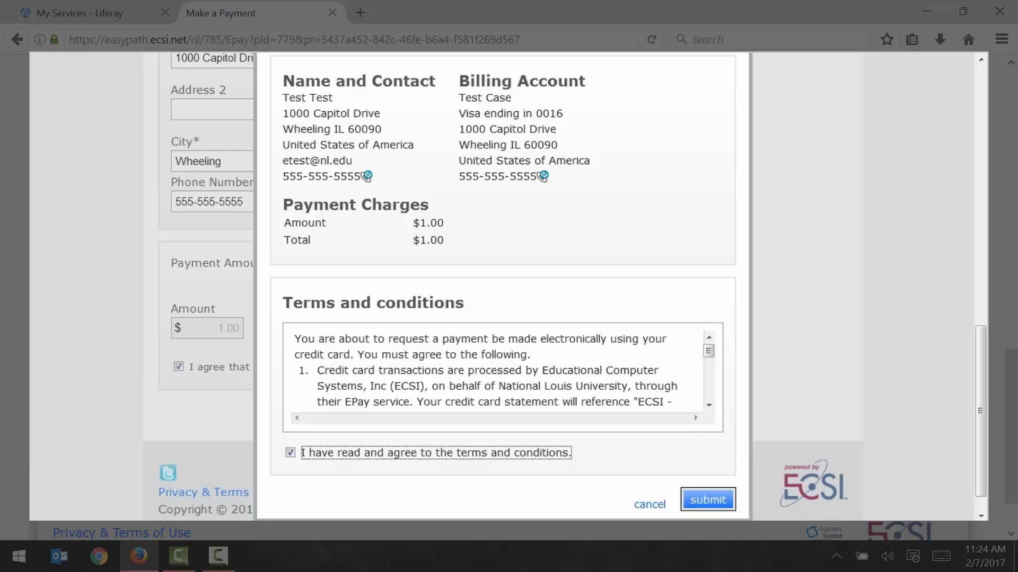